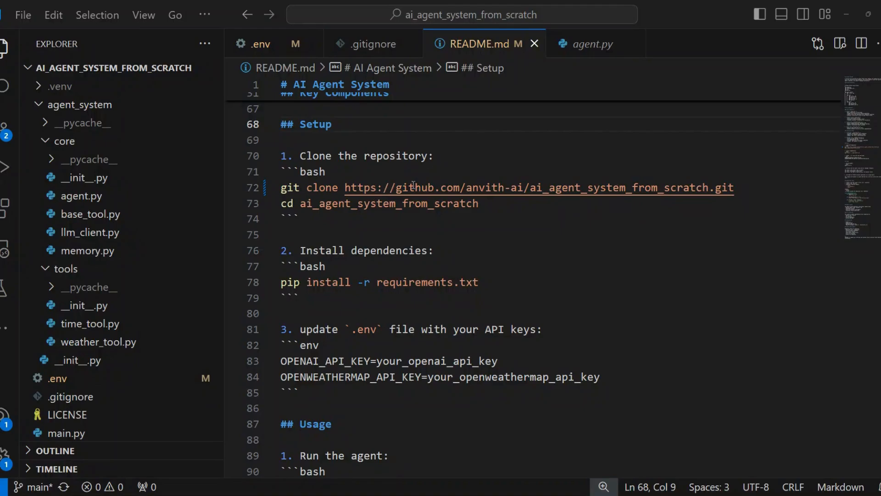
{"action": "mouse_move", "coordinate": [309, 187]}
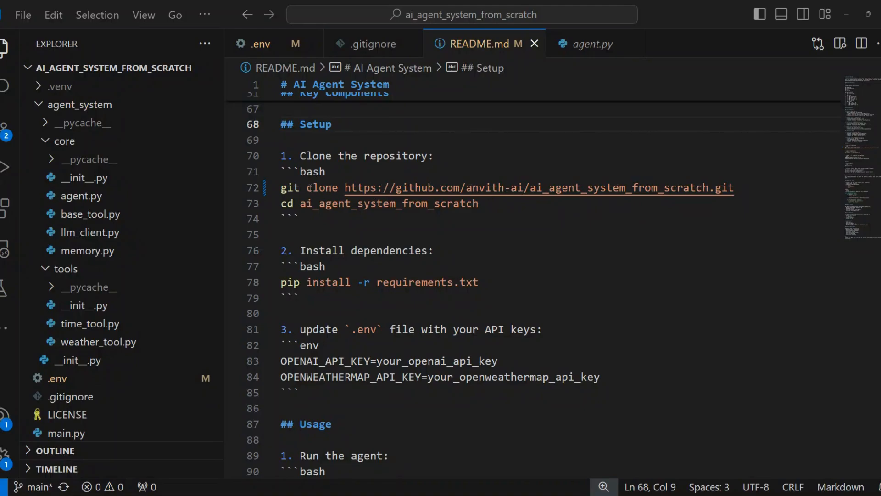
{"action": "mouse_move", "coordinate": [281, 356]}
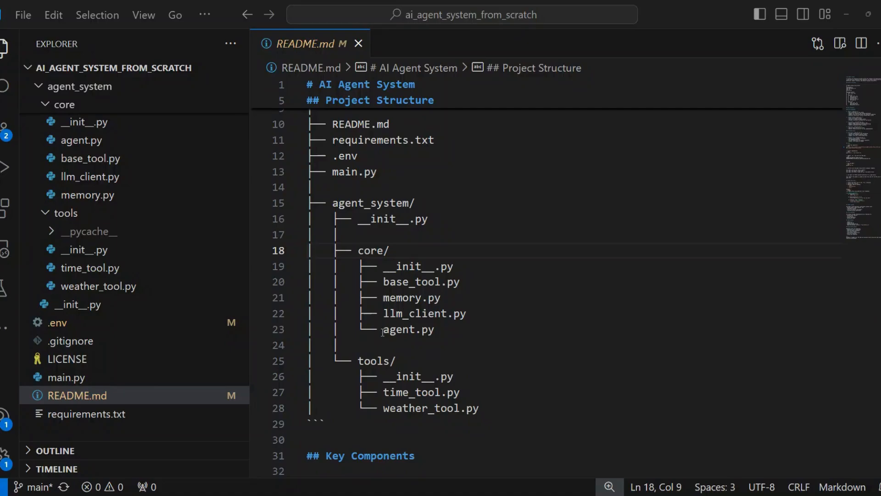
{"action": "double_click", "coordinate": [401, 329]}
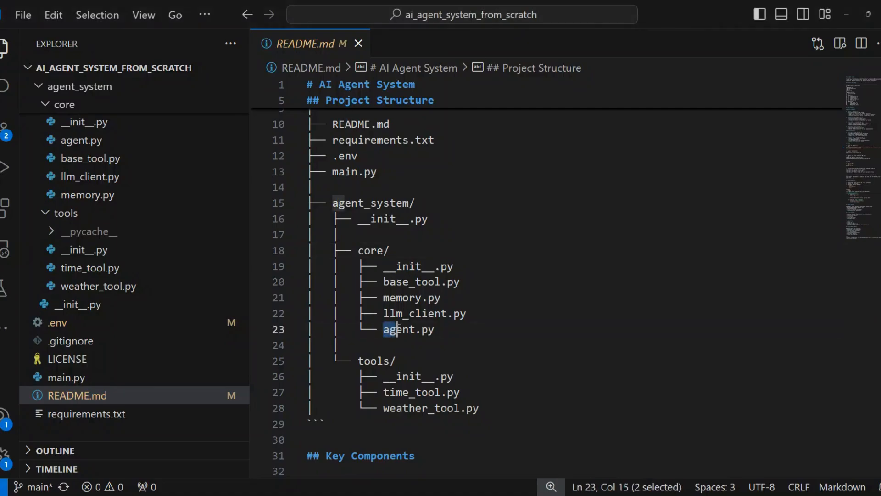
{"action": "double_click", "coordinate": [407, 329]}
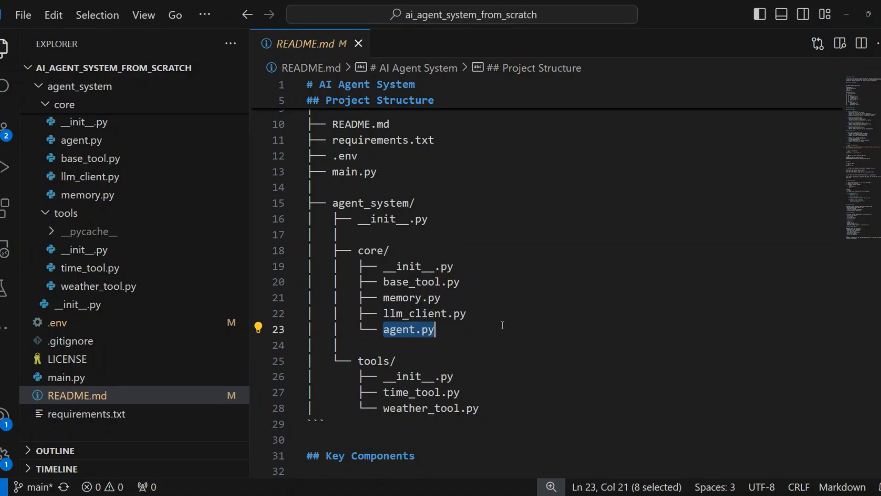
{"action": "mouse_move", "coordinate": [402, 350]}
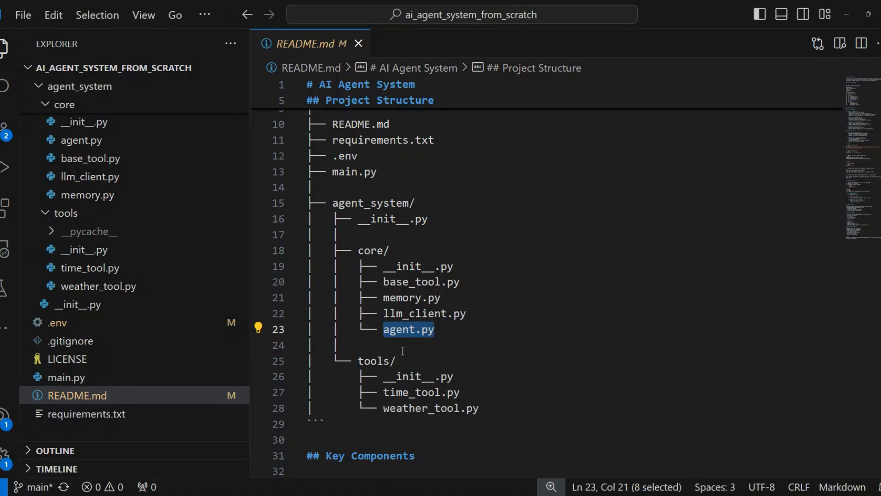
{"action": "left_click", "coordinate": [384, 298]}
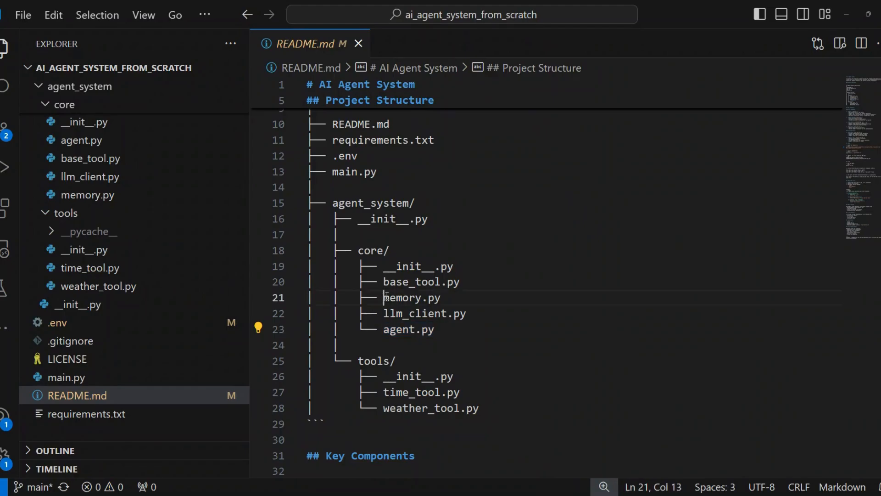
{"action": "double_click", "coordinate": [411, 297]}
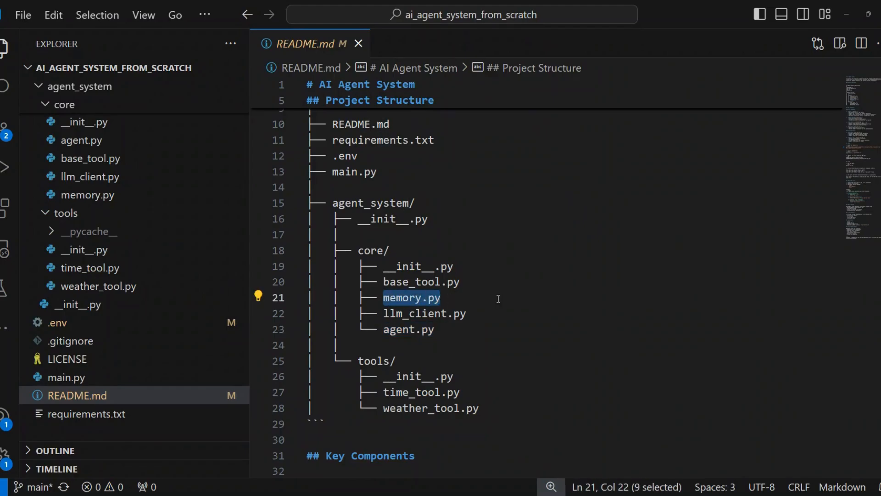
{"action": "mouse_move", "coordinate": [509, 293]}
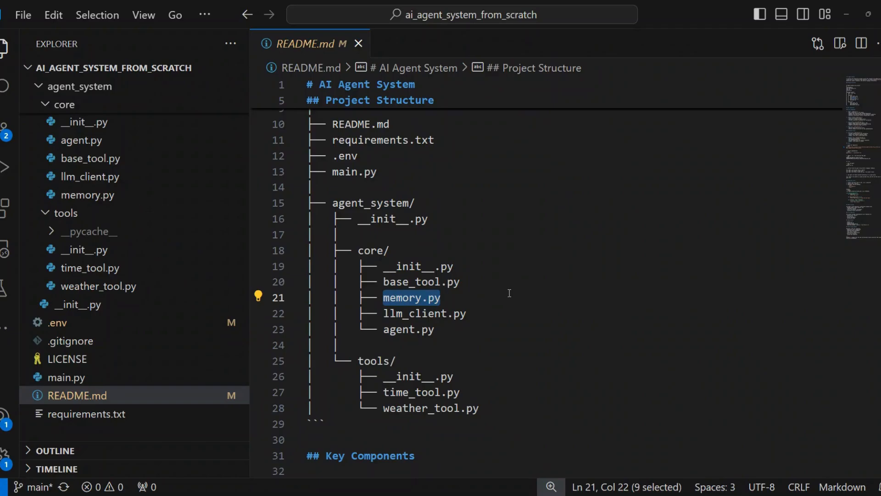
{"action": "mouse_move", "coordinate": [501, 313]}
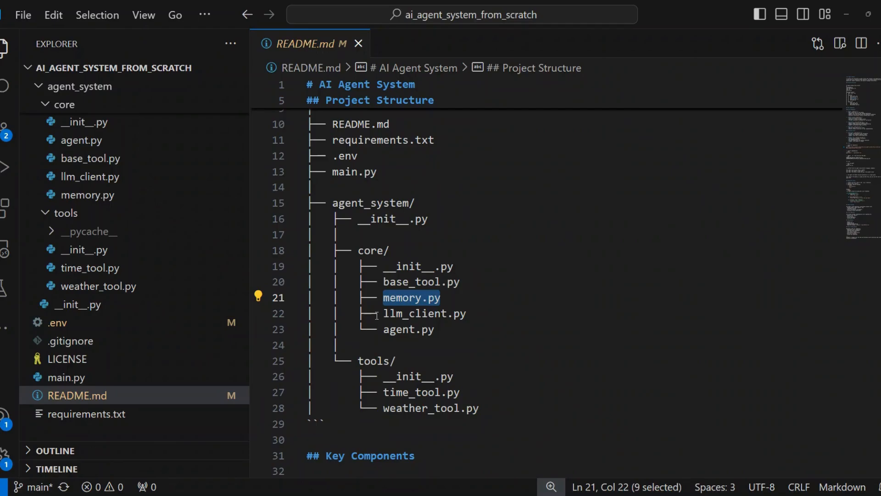
{"action": "mouse_move", "coordinate": [383, 313]}
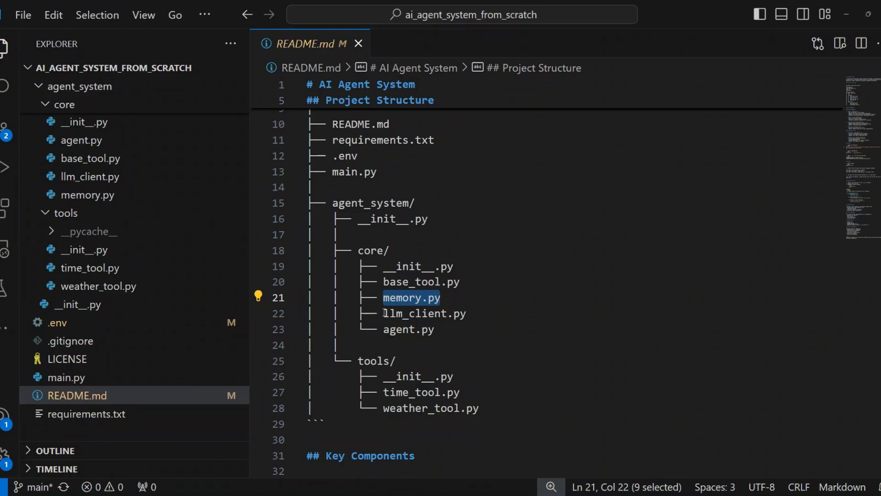
{"action": "double_click", "coordinate": [423, 313]}
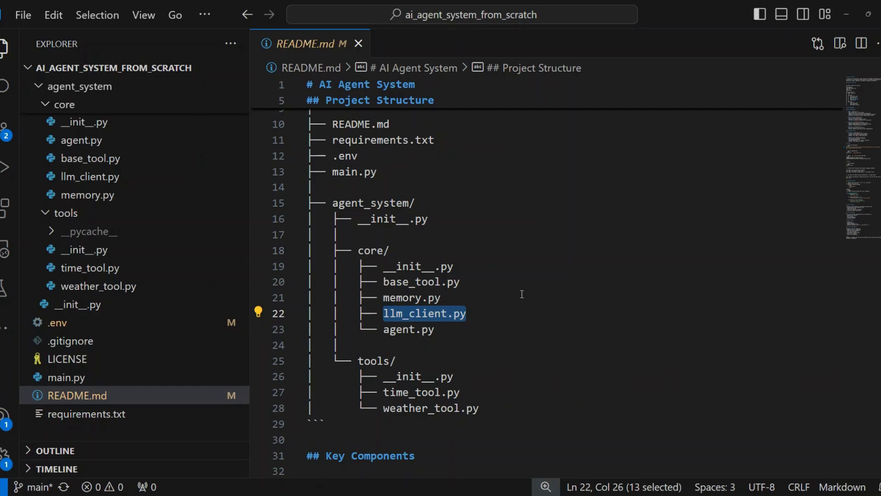
{"action": "mouse_move", "coordinate": [358, 288]}
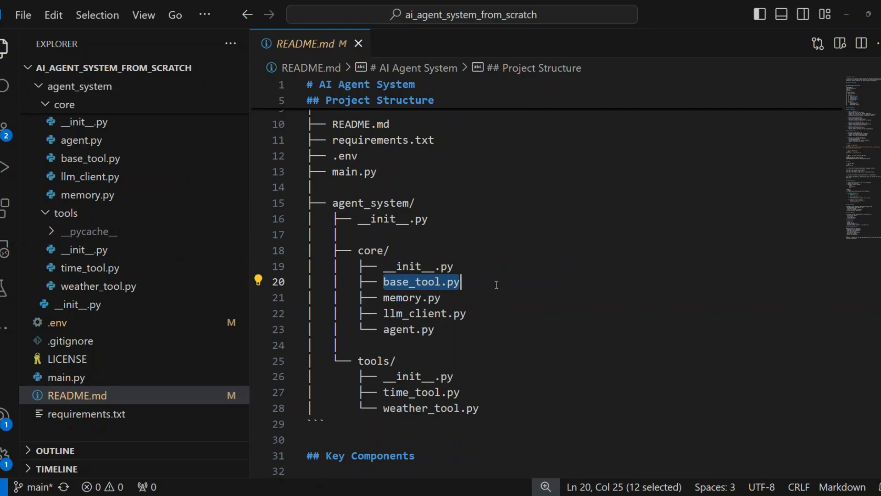
{"action": "mouse_move", "coordinate": [476, 339]}
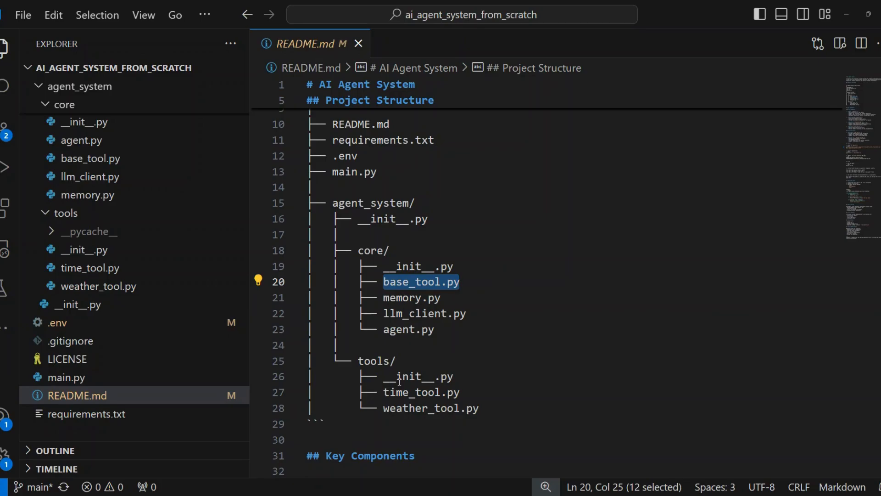
Point out time_tool.py in the README tree, then bring up agent.py from agent_system/core
{"action": "double_click", "coordinate": [410, 392]}
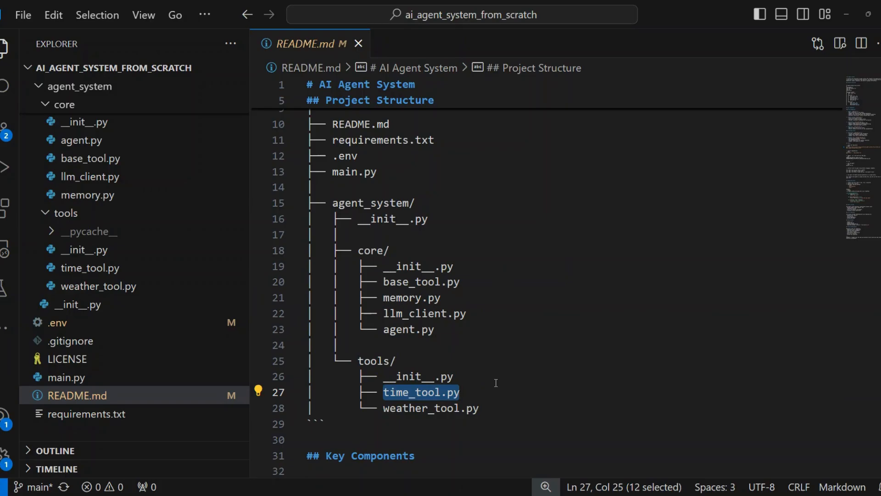
{"action": "mouse_move", "coordinate": [422, 376]}
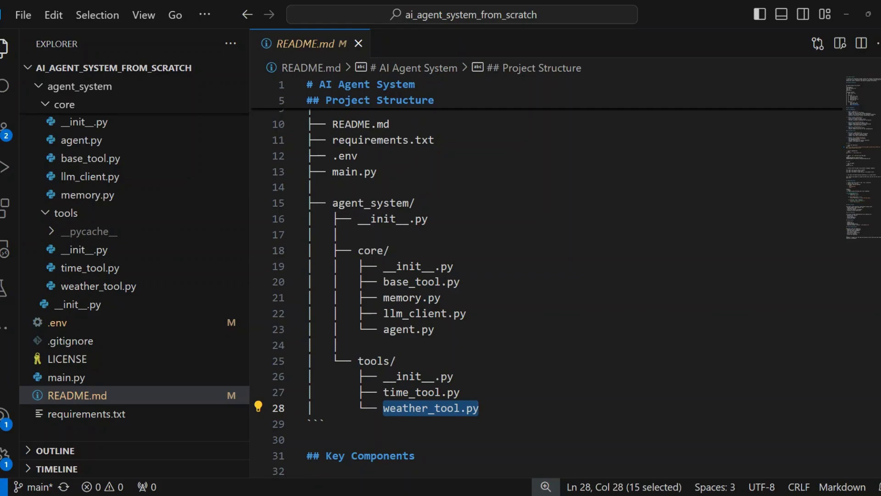
{"action": "left_click", "coordinate": [80, 139]}
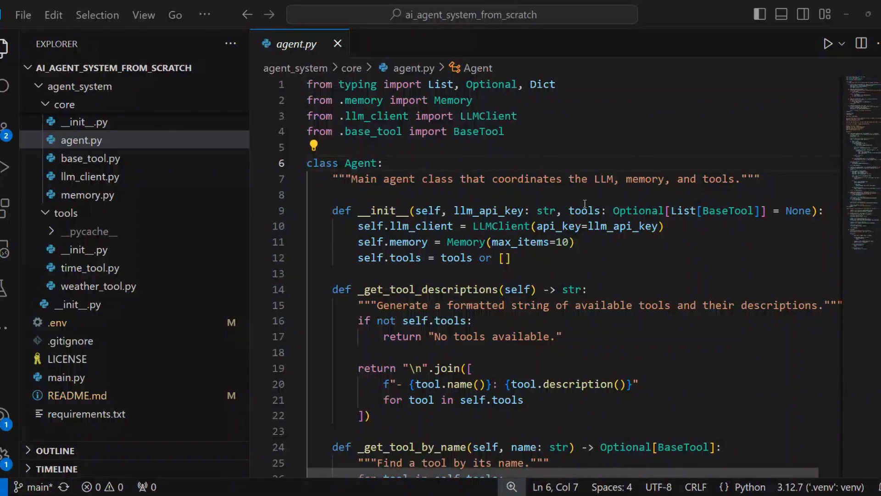
{"action": "mouse_move", "coordinate": [367, 210]}
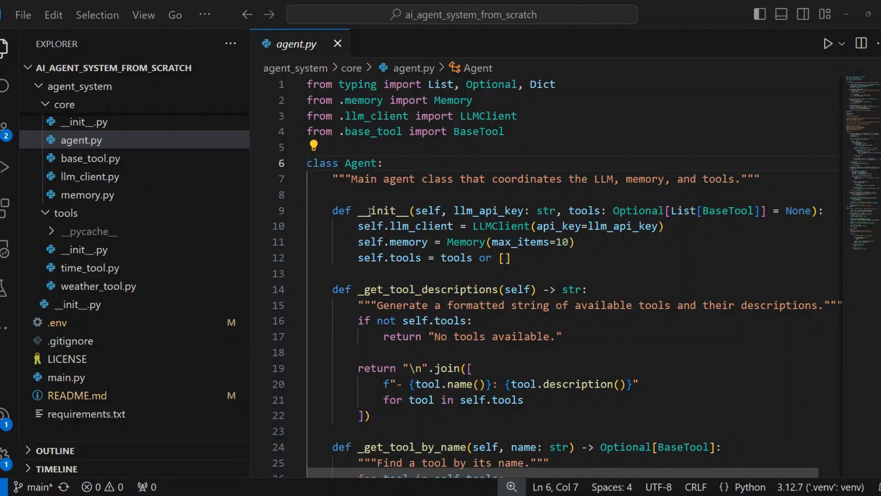
{"action": "double_click", "coordinate": [382, 210]}
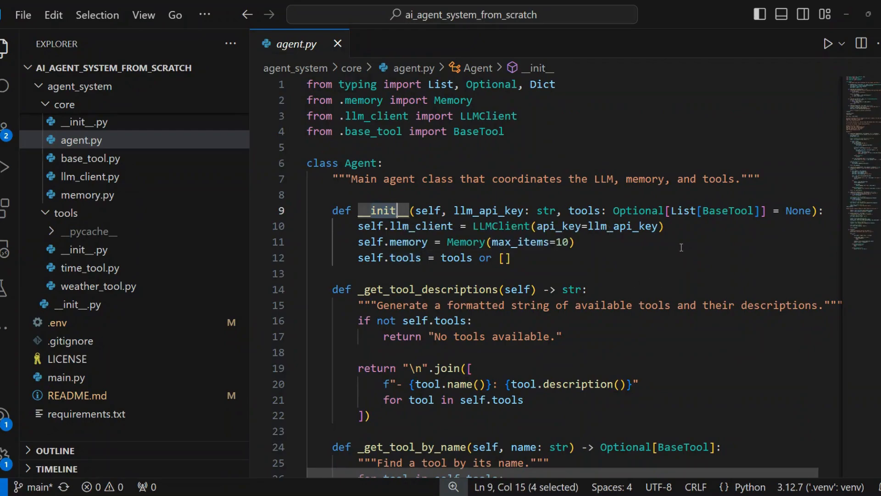
{"action": "mouse_move", "coordinate": [567, 260]}
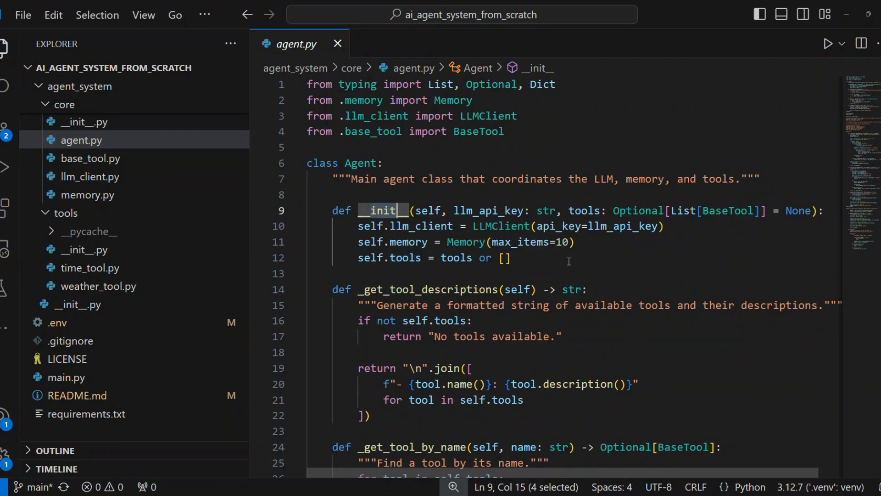
{"action": "mouse_move", "coordinate": [550, 269]}
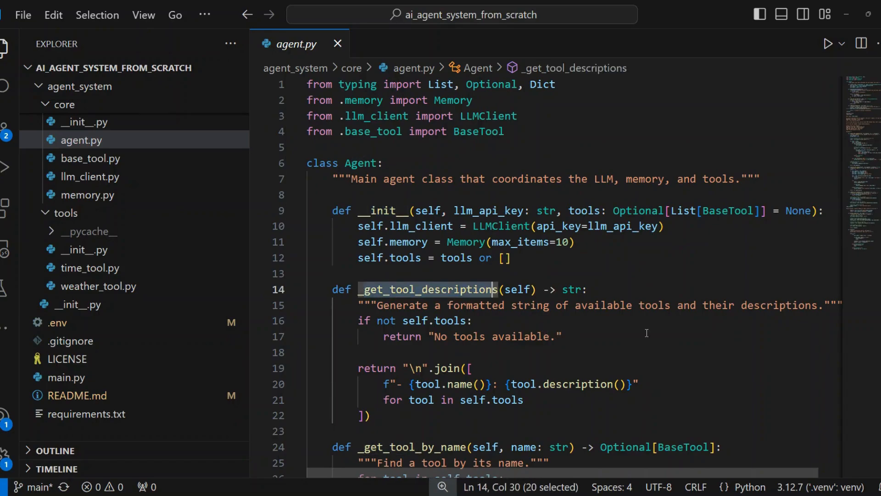
{"action": "mouse_move", "coordinate": [640, 354]}
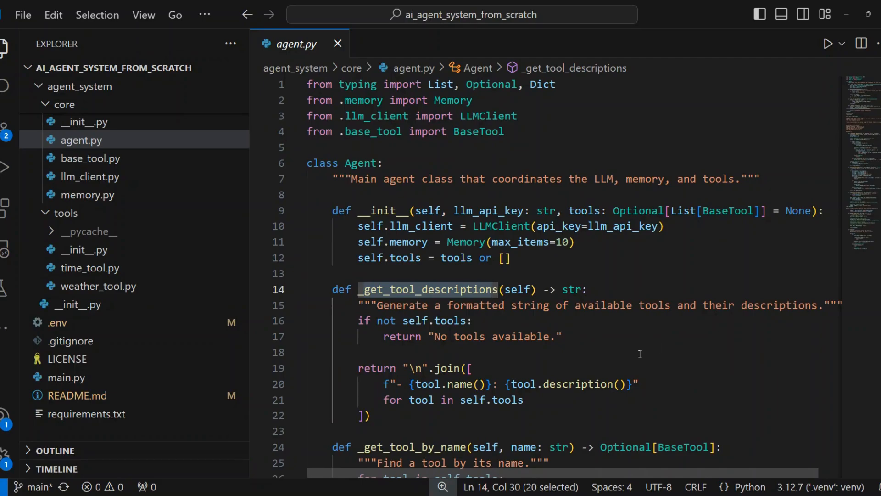
{"action": "mouse_move", "coordinate": [359, 447]}
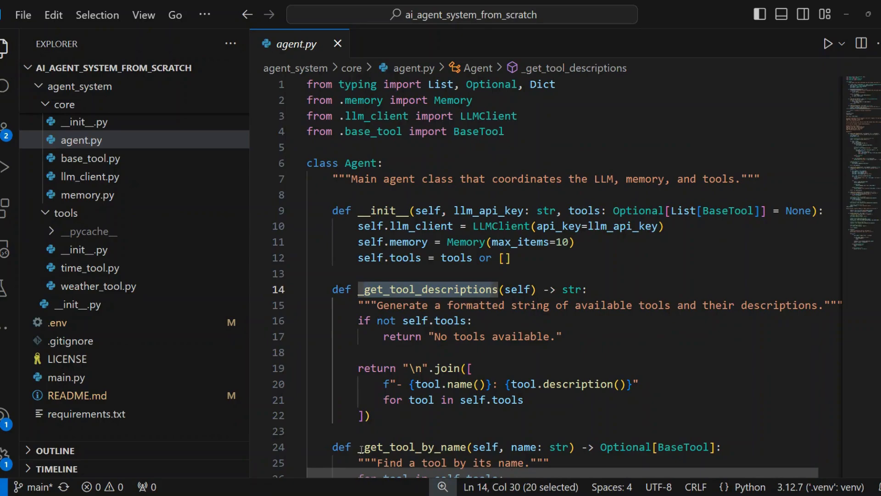
{"action": "left_click", "coordinate": [466, 462]}
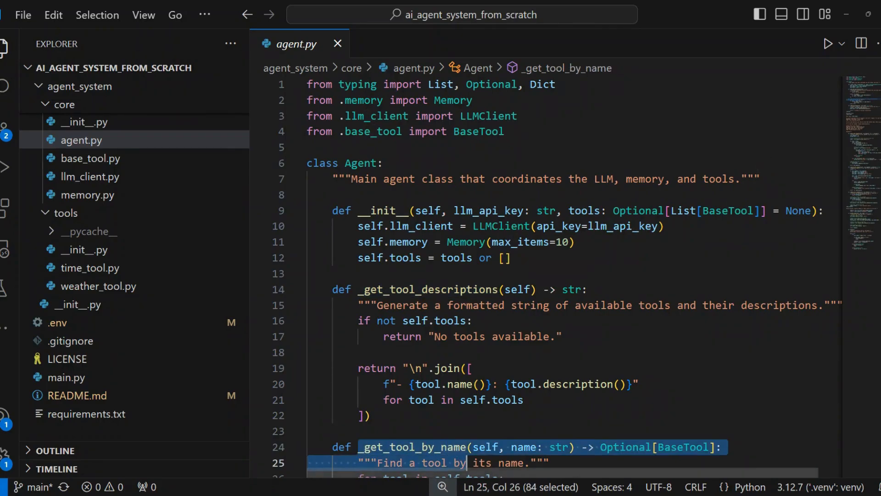
{"action": "scroll", "scroll_direction": "down", "scroll_amount": 3}
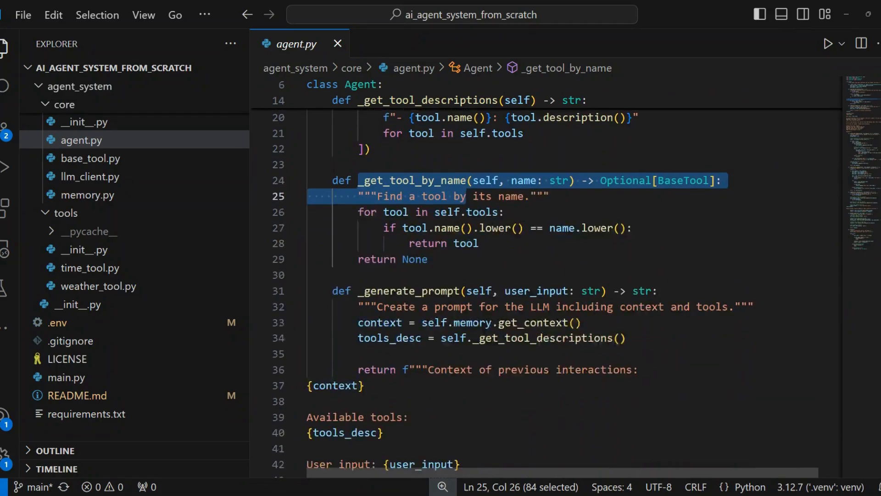
{"action": "scroll", "scroll_direction": "down", "scroll_amount": 3}
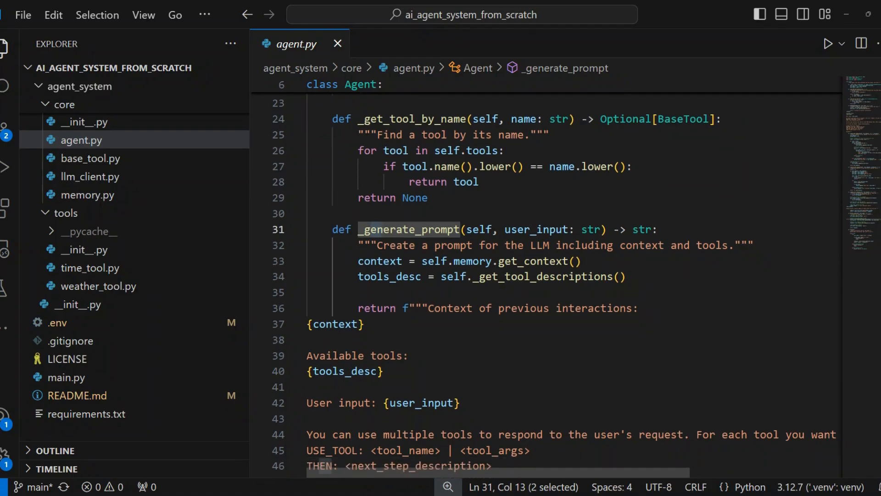
{"action": "scroll", "scroll_direction": "down", "scroll_amount": 3}
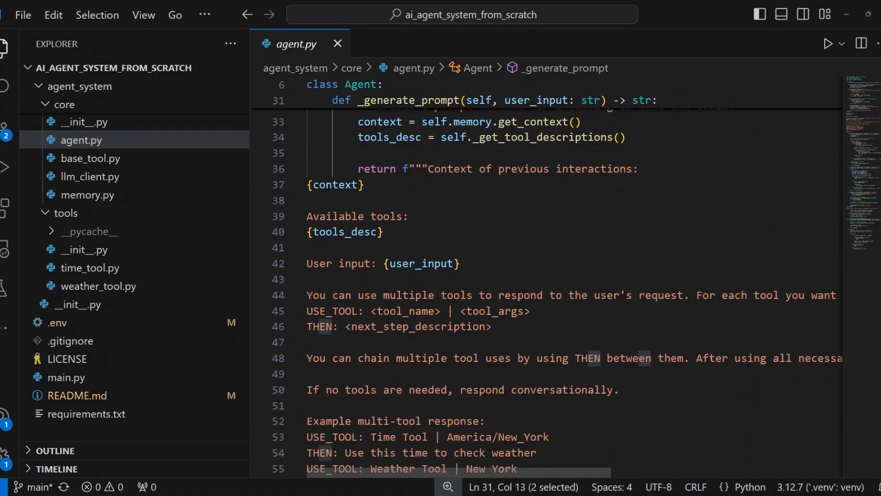
{"action": "scroll", "scroll_direction": "down", "scroll_amount": 3}
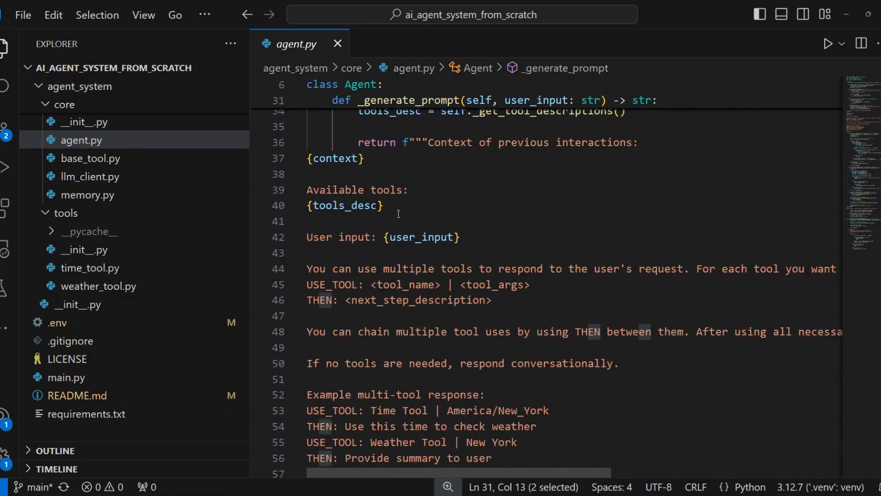
{"action": "double_click", "coordinate": [353, 236]}
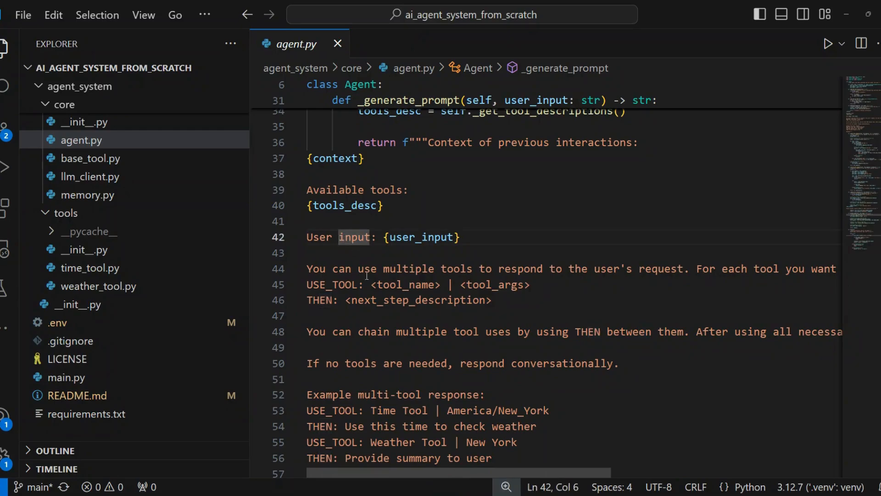
{"action": "scroll", "scroll_direction": "down", "scroll_amount": 3}
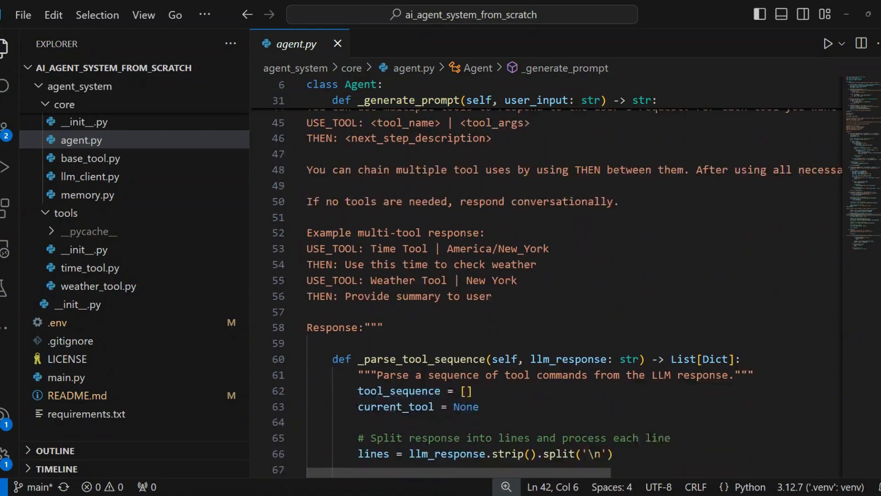
{"action": "scroll", "scroll_direction": "up", "scroll_amount": 3}
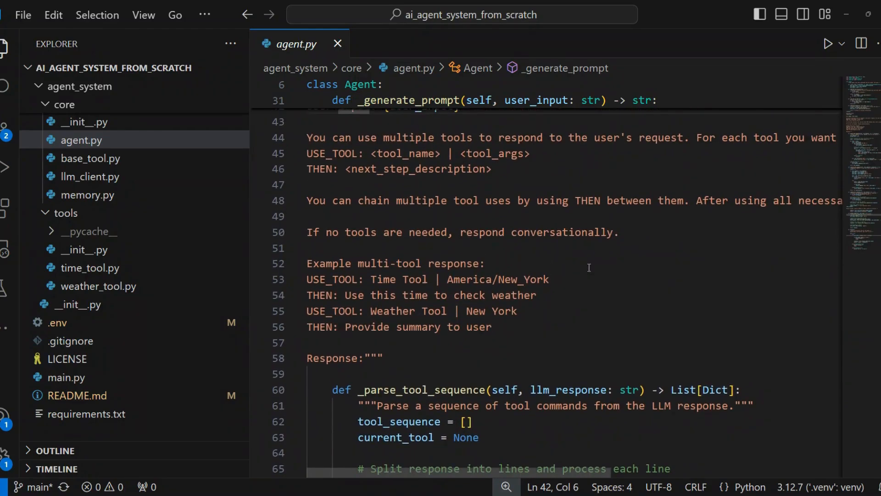
{"action": "double_click", "coordinate": [387, 264]}
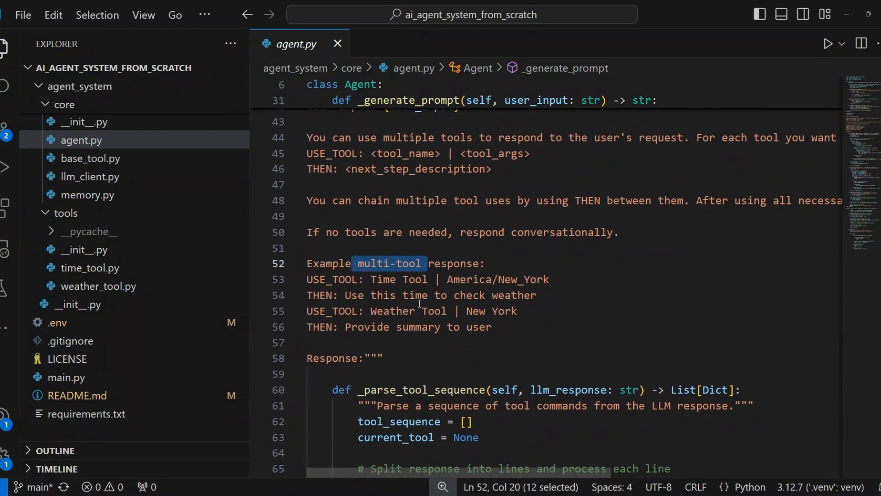
{"action": "double_click", "coordinate": [421, 389]}
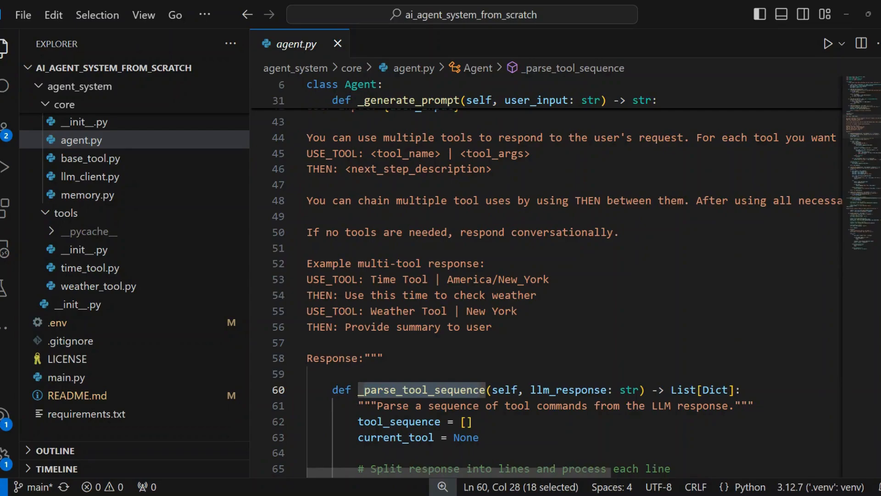
{"action": "scroll", "scroll_direction": "down", "scroll_amount": 3}
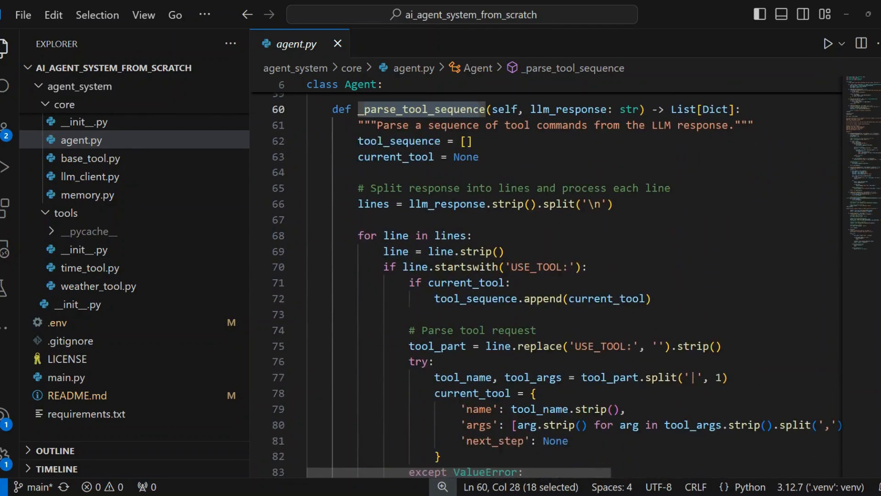
{"action": "scroll", "scroll_direction": "down", "scroll_amount": 3}
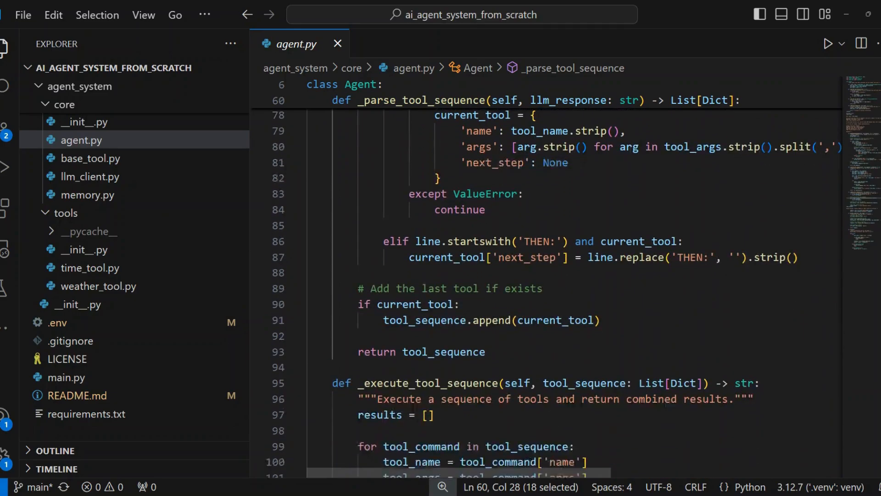
{"action": "scroll", "scroll_direction": "down", "scroll_amount": 3}
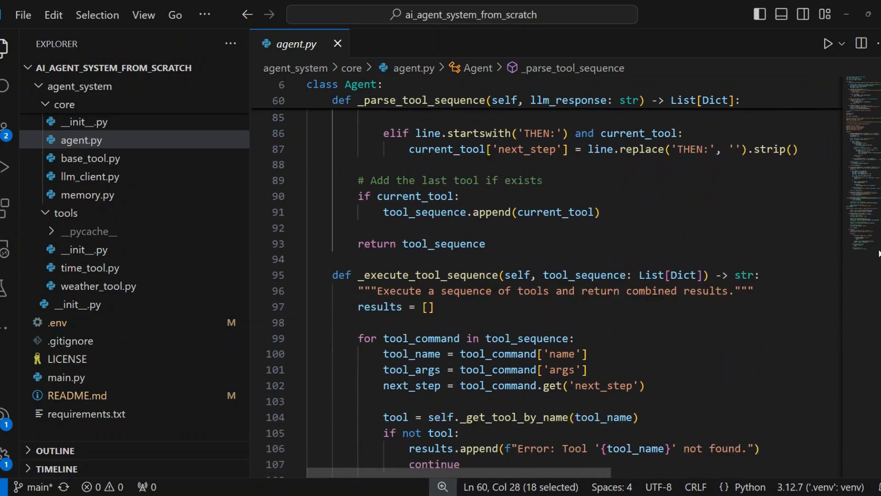
{"action": "scroll", "scroll_direction": "down", "scroll_amount": 3}
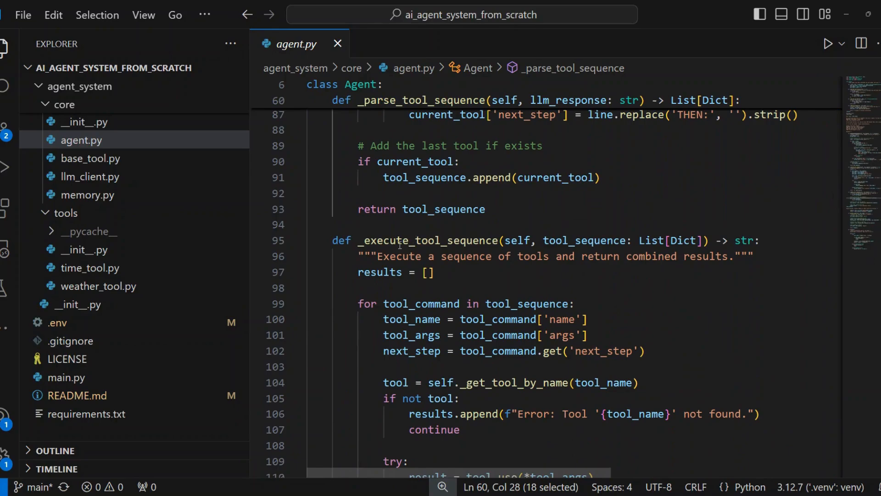
{"action": "double_click", "coordinate": [426, 239]}
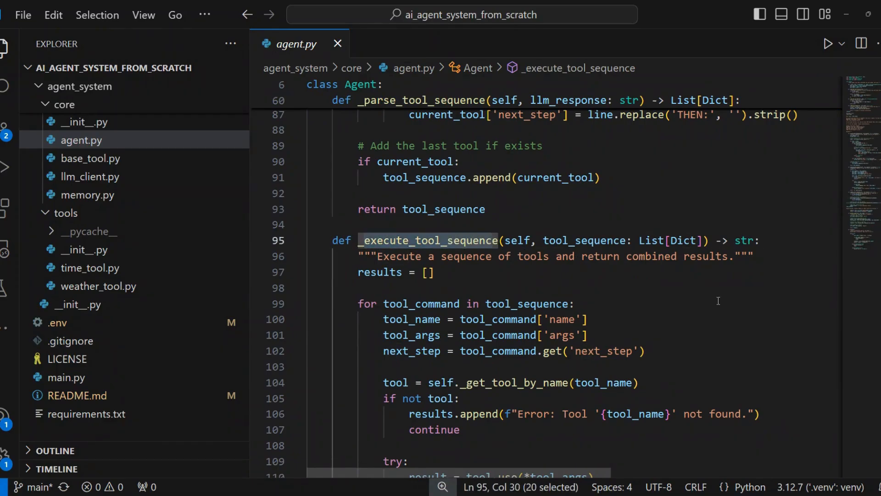
{"action": "scroll", "scroll_direction": "down", "scroll_amount": 3}
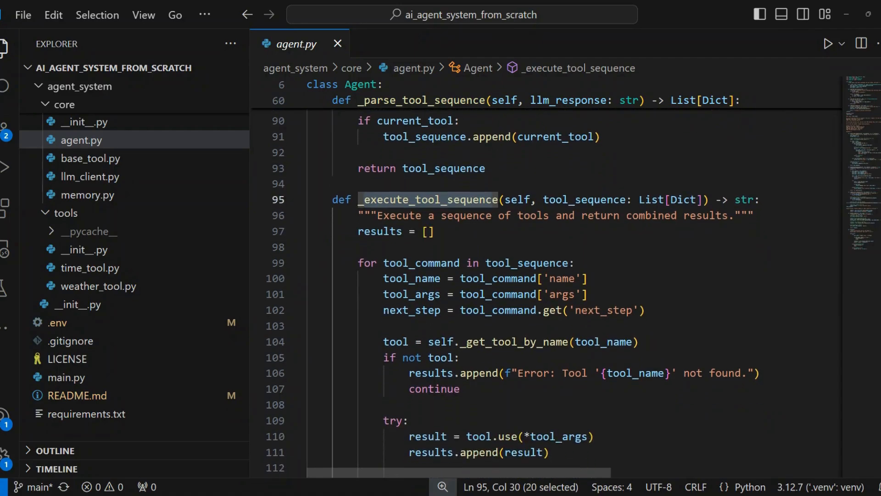
{"action": "scroll", "scroll_direction": "down", "scroll_amount": 3}
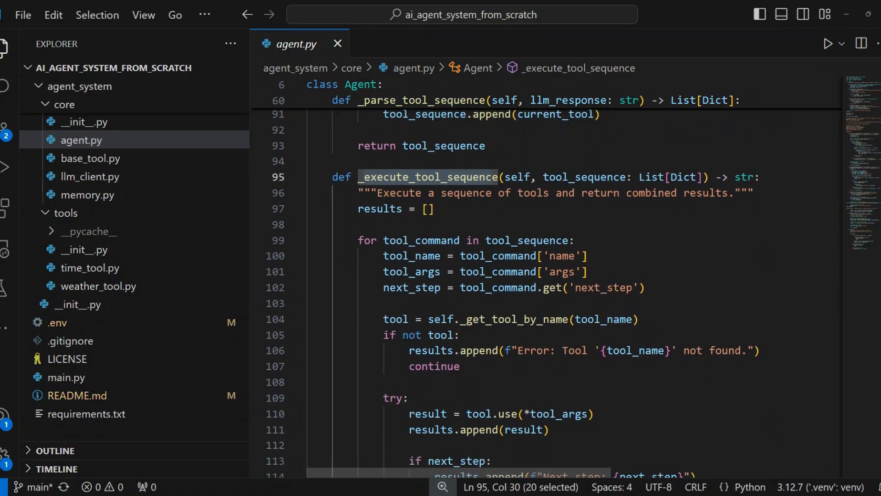
{"action": "scroll", "scroll_direction": "up", "scroll_amount": 3}
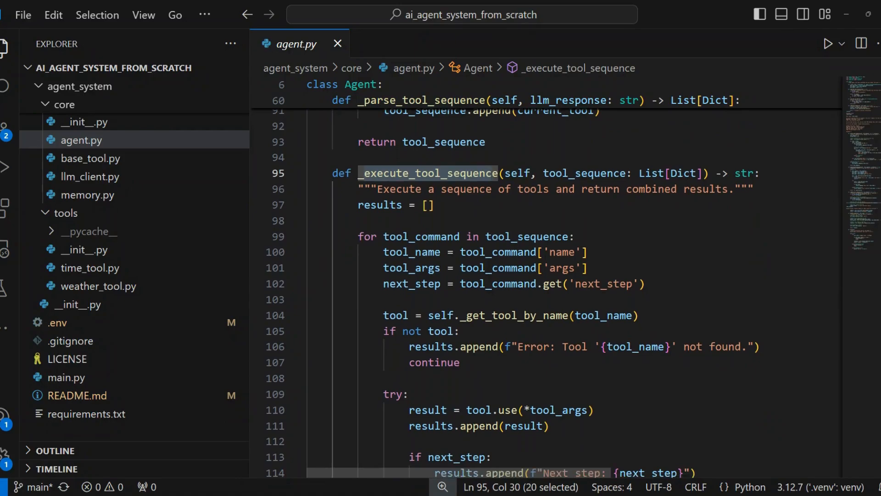
{"action": "scroll", "scroll_direction": "down", "scroll_amount": 3}
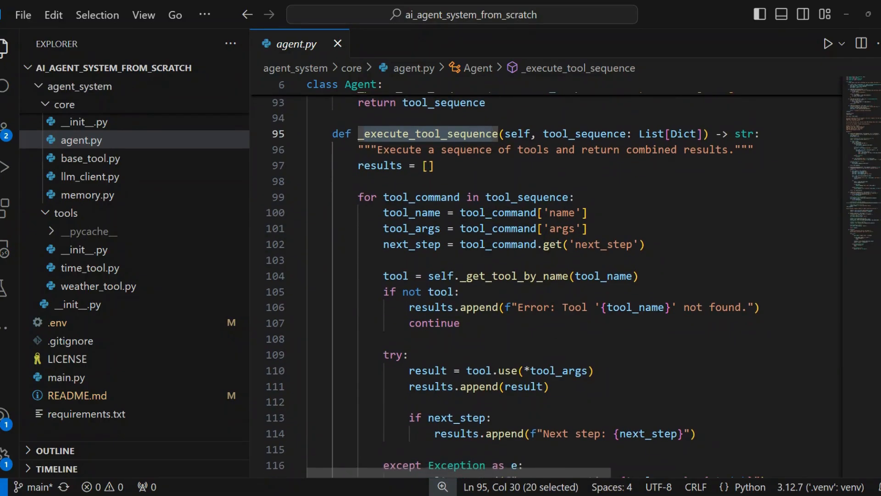
{"action": "scroll", "scroll_direction": "down", "scroll_amount": 3}
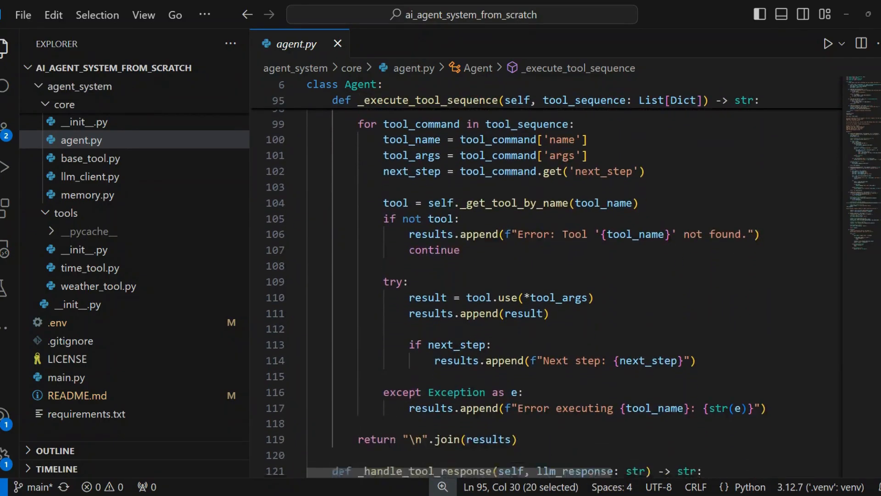
{"action": "scroll", "scroll_direction": "down", "scroll_amount": 3}
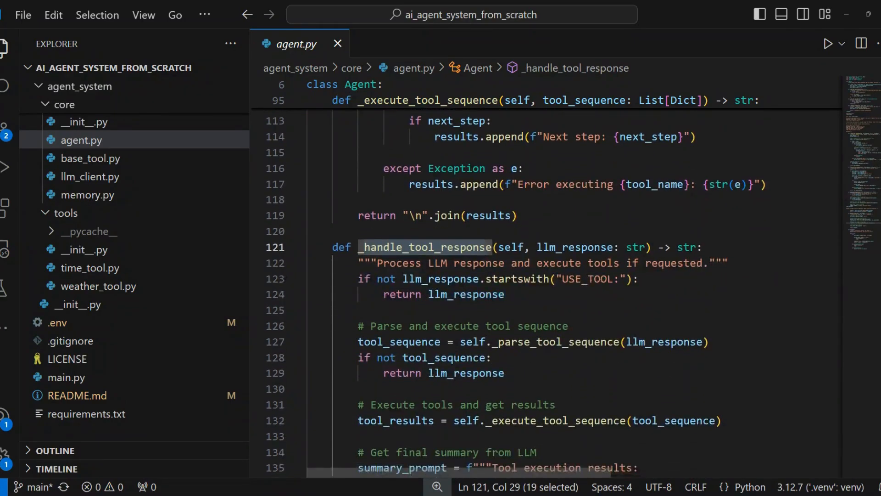
{"action": "scroll", "scroll_direction": "down", "scroll_amount": 3}
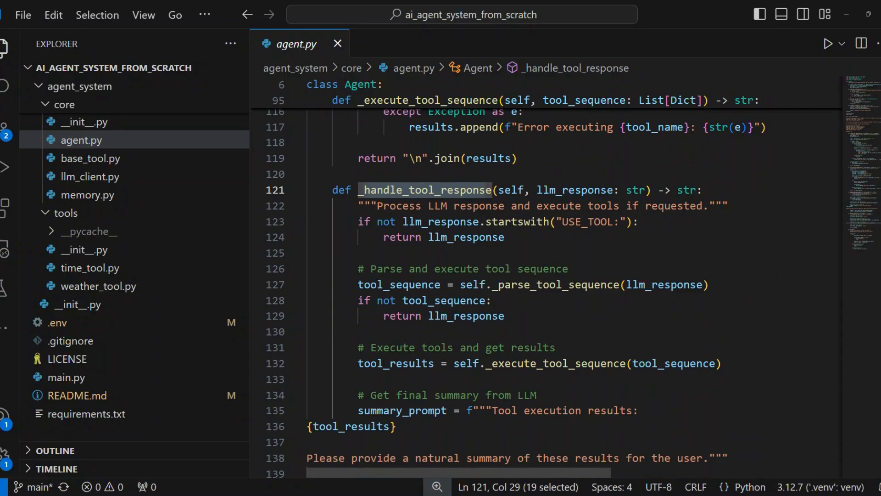
{"action": "scroll", "scroll_direction": "down", "scroll_amount": 3}
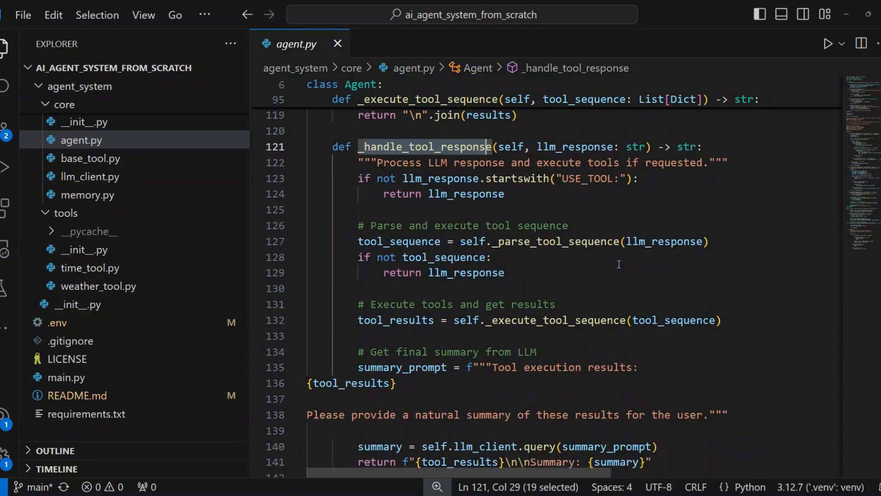
{"action": "mouse_move", "coordinate": [545, 262]}
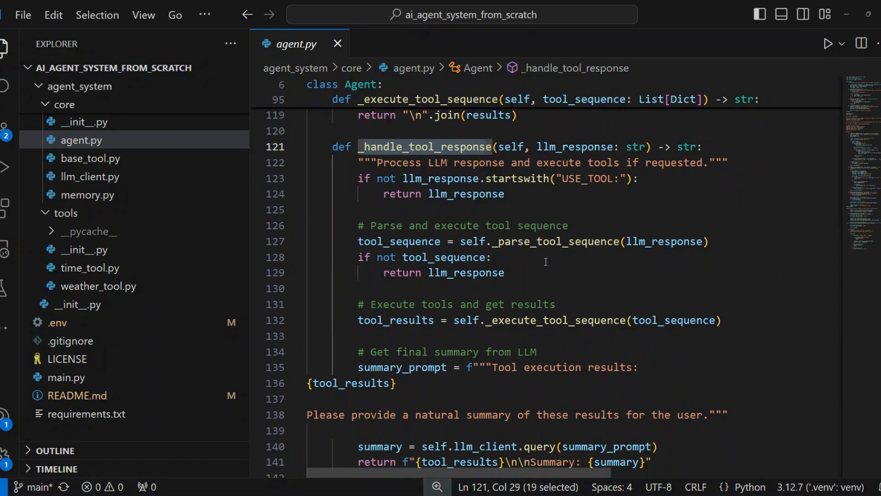
{"action": "mouse_move", "coordinate": [435, 352]}
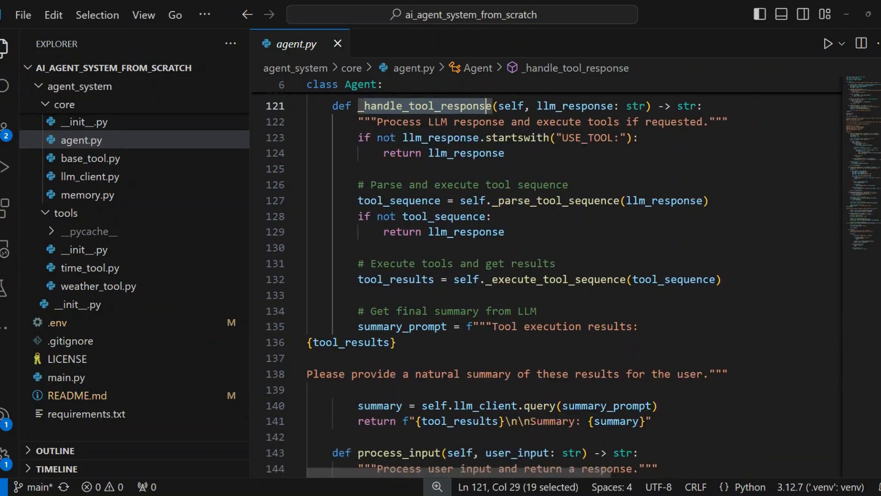
{"action": "scroll", "scroll_direction": "down", "scroll_amount": 3}
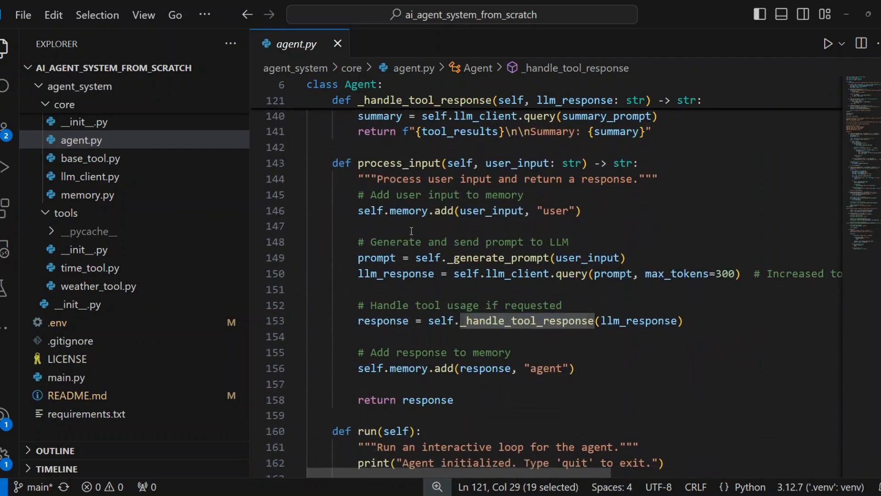
{"action": "double_click", "coordinate": [398, 163]}
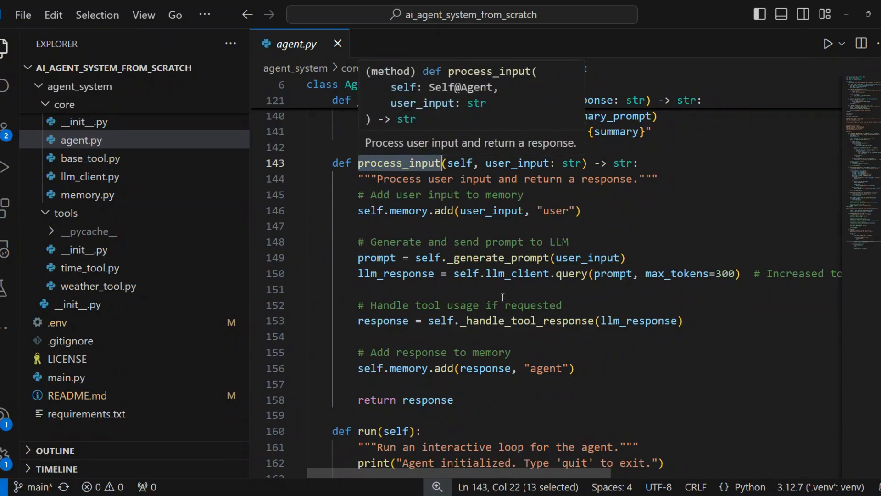
{"action": "mouse_move", "coordinate": [685, 350]}
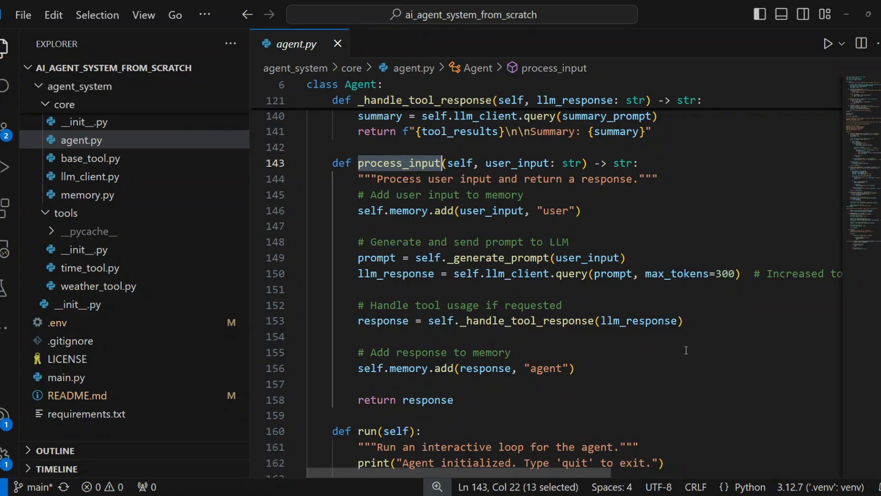
{"action": "mouse_move", "coordinate": [691, 352]}
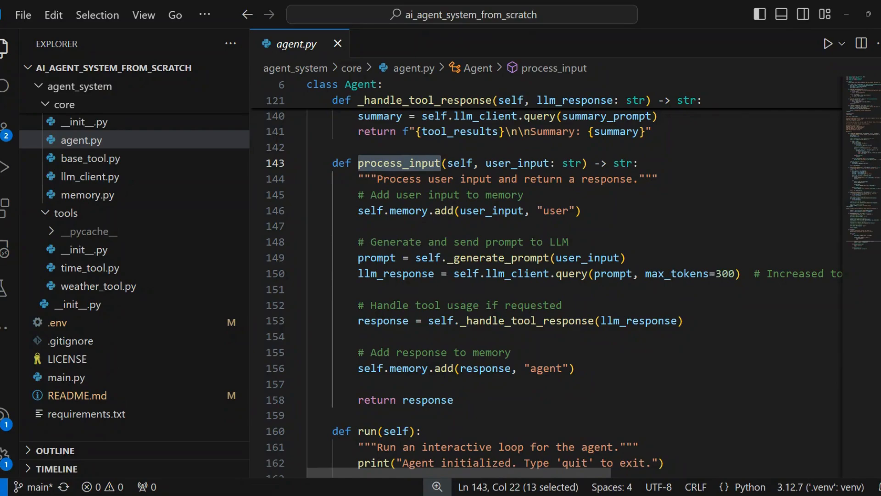
{"action": "scroll", "scroll_direction": "down", "scroll_amount": 3}
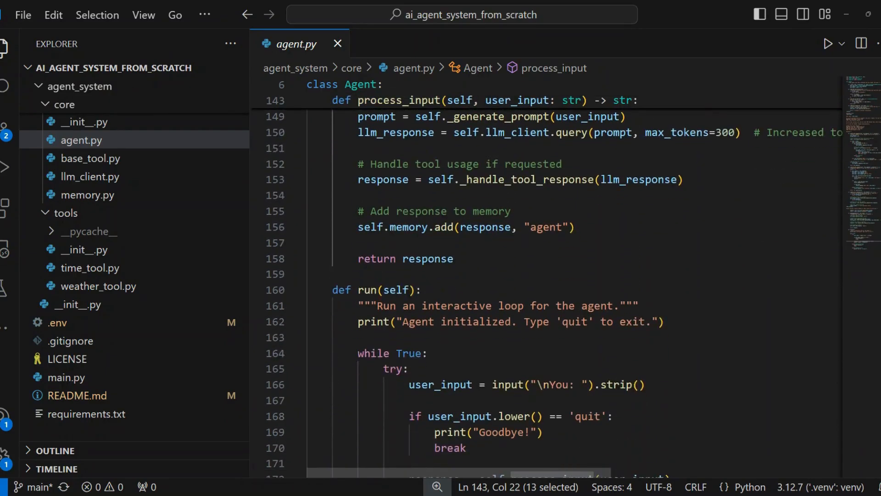
{"action": "scroll", "scroll_direction": "down", "scroll_amount": 3}
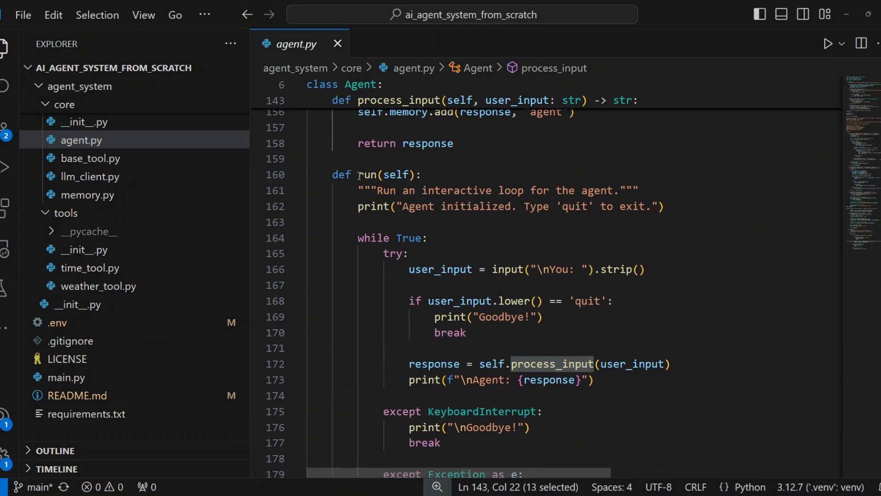
{"action": "double_click", "coordinate": [366, 175]}
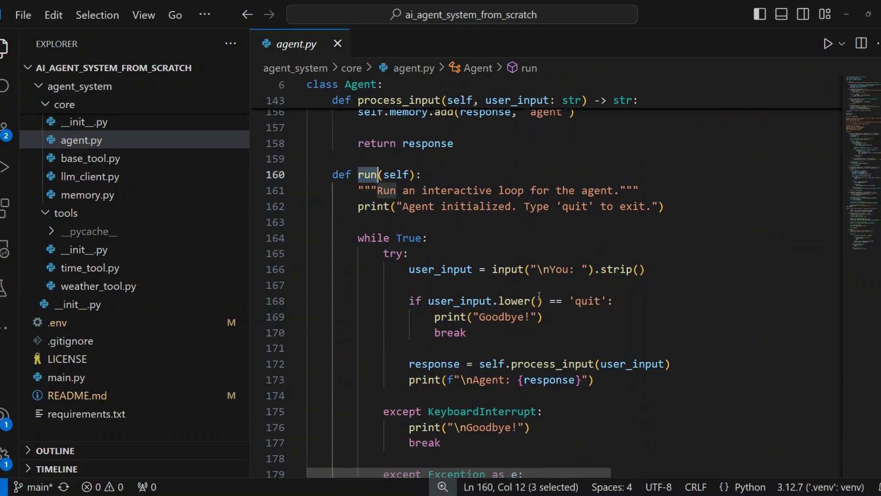
{"action": "mouse_move", "coordinate": [871, 422]}
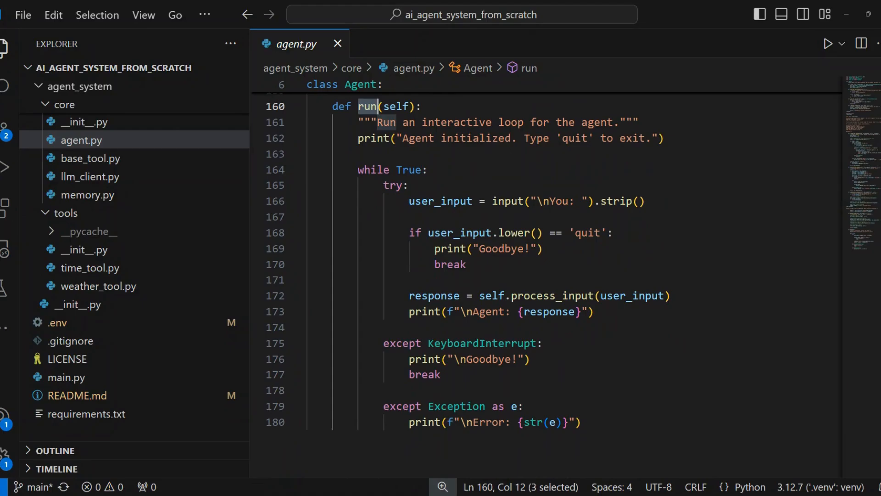
Run 'python main.py' in the terminal so the agent initializes and waits for a question
{"action": "left_click", "coordinate": [61, 377]}
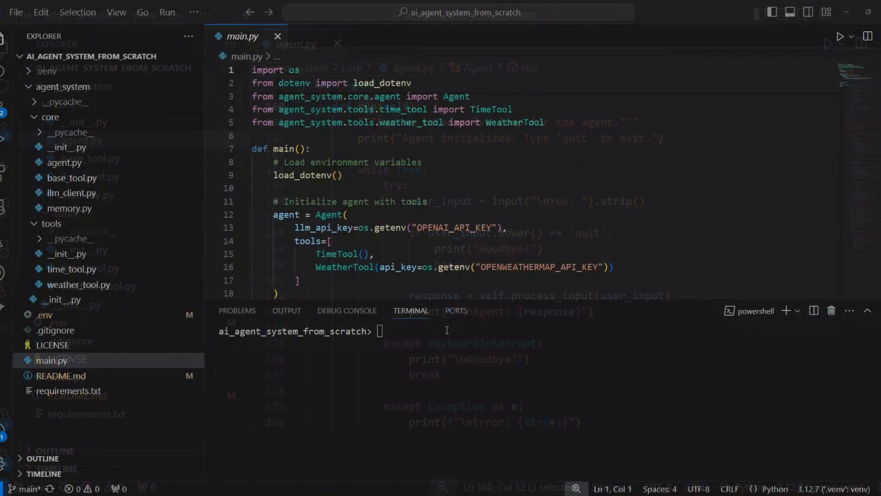
{"action": "type", "text": "pyt"}
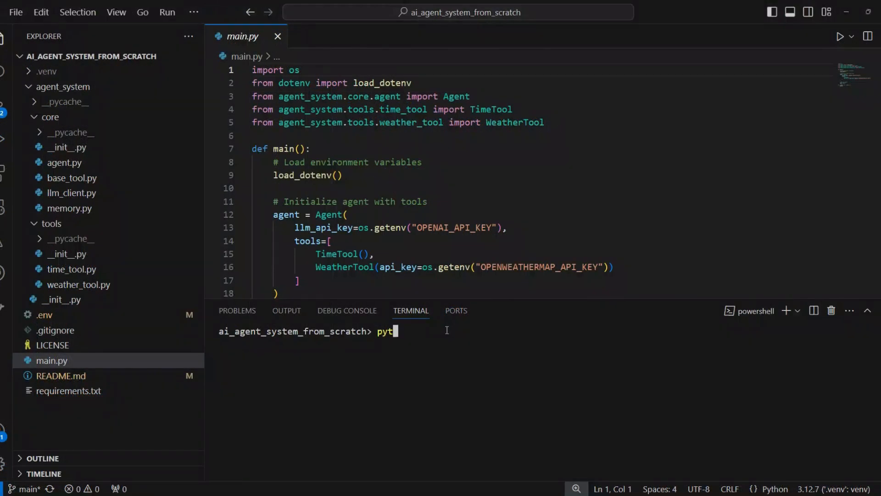
{"action": "type", "text": "hon main"}
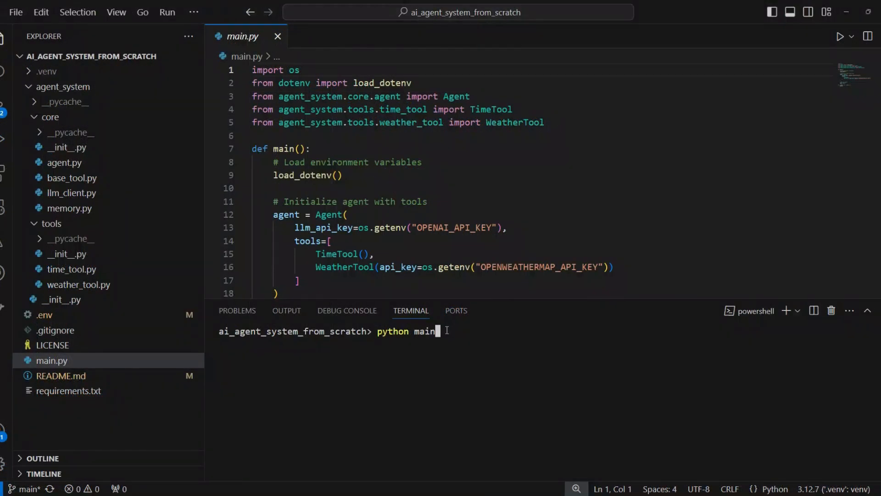
{"action": "type", "text": ".py"}
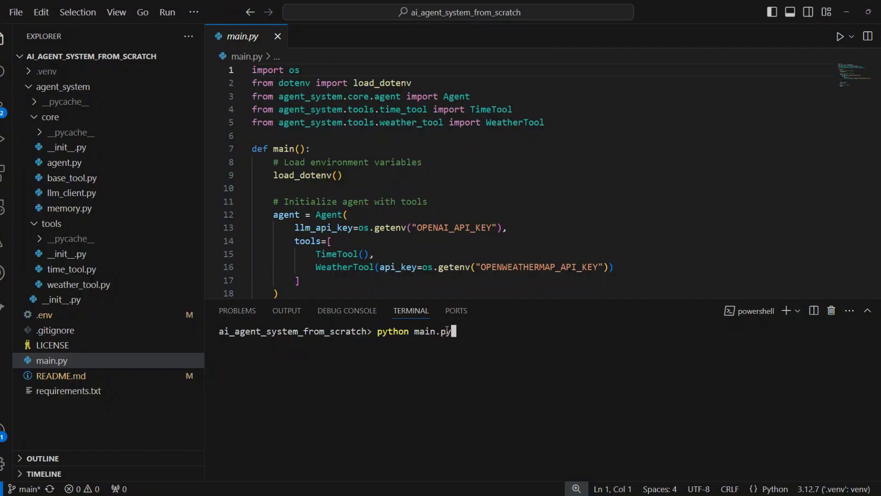
{"action": "key", "text": "Return"}
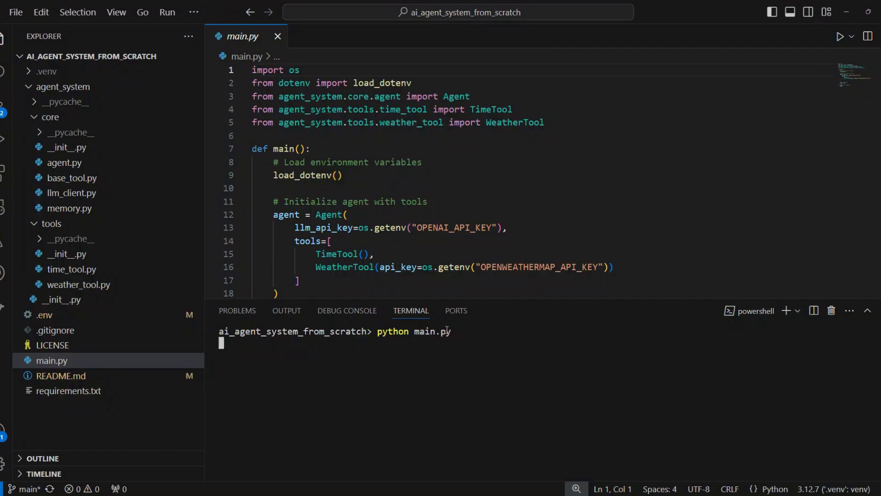
{"action": "key", "text": "Return"}
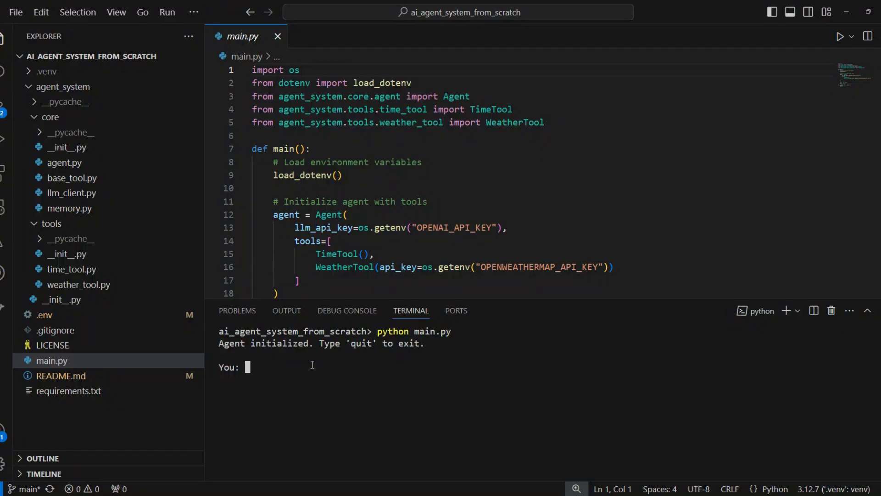
Ask 'What's the time in Tokyo and how's the weather there?' and highlight the Summary line of the answer
{"action": "type", "text": "What's the time in Tokyo and how's the weather there?"}
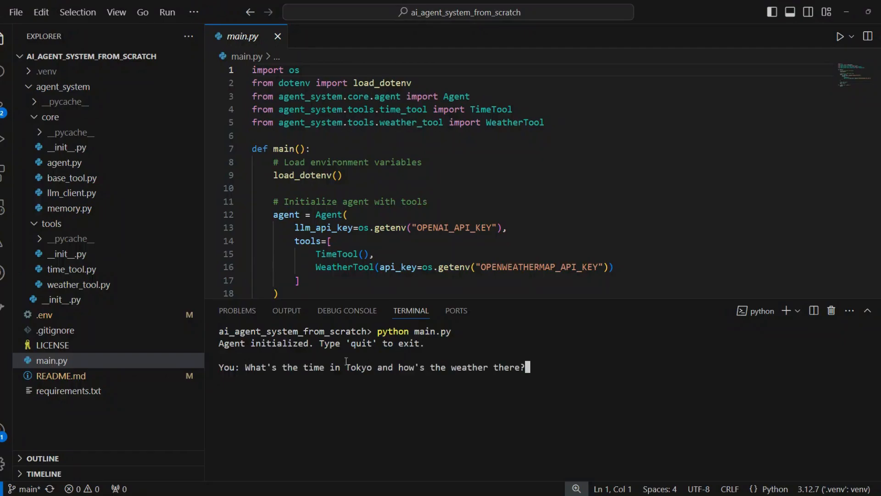
{"action": "mouse_move", "coordinate": [613, 364]}
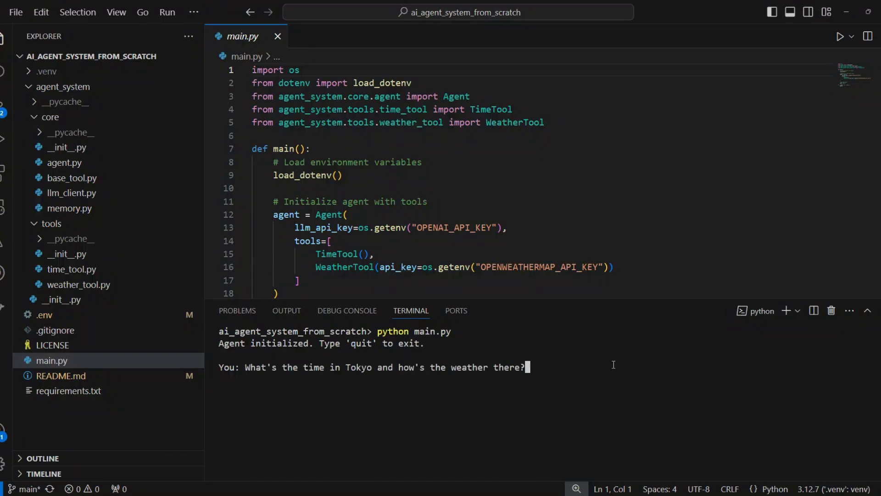
{"action": "key", "text": "Return"}
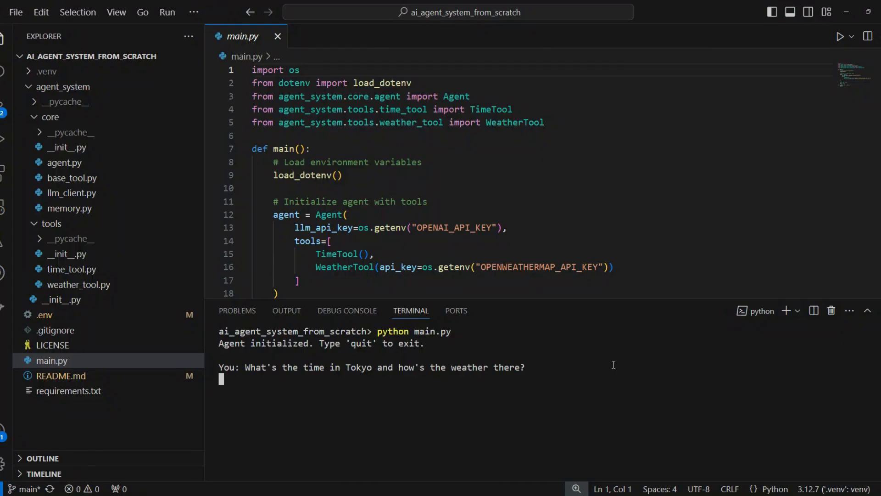
{"action": "key", "text": "Return"}
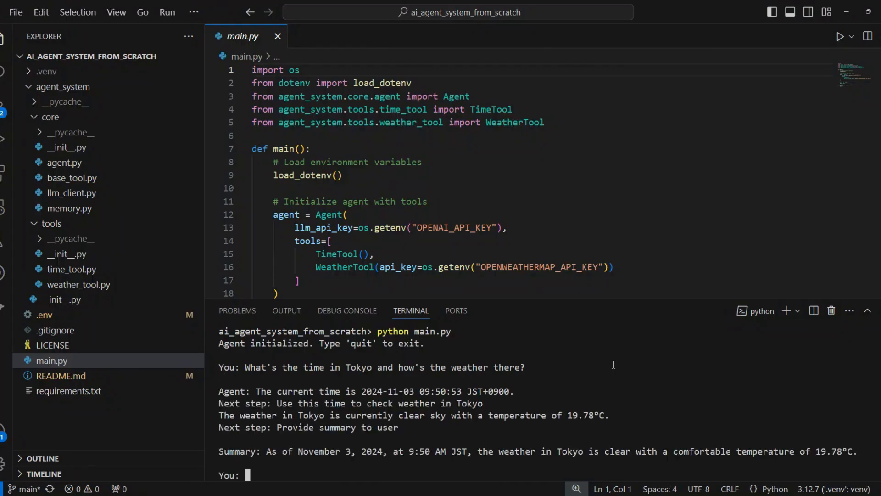
{"action": "mouse_move", "coordinate": [336, 447]}
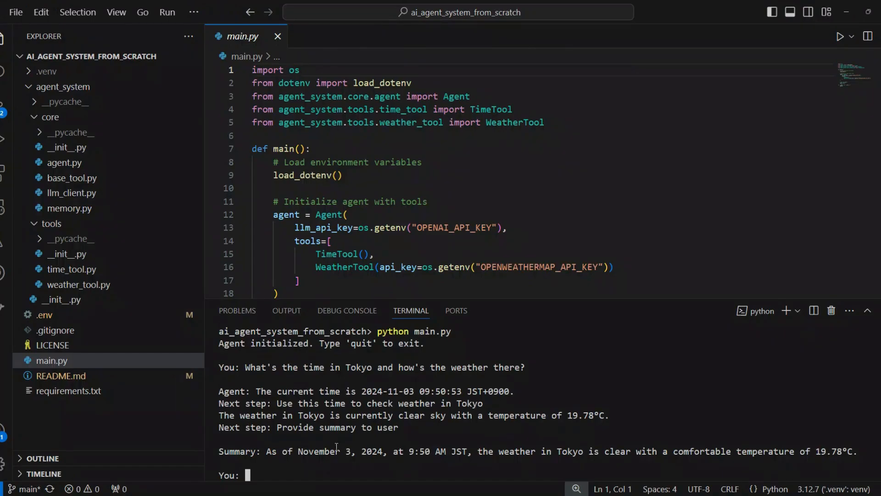
{"action": "mouse_move", "coordinate": [286, 463]}
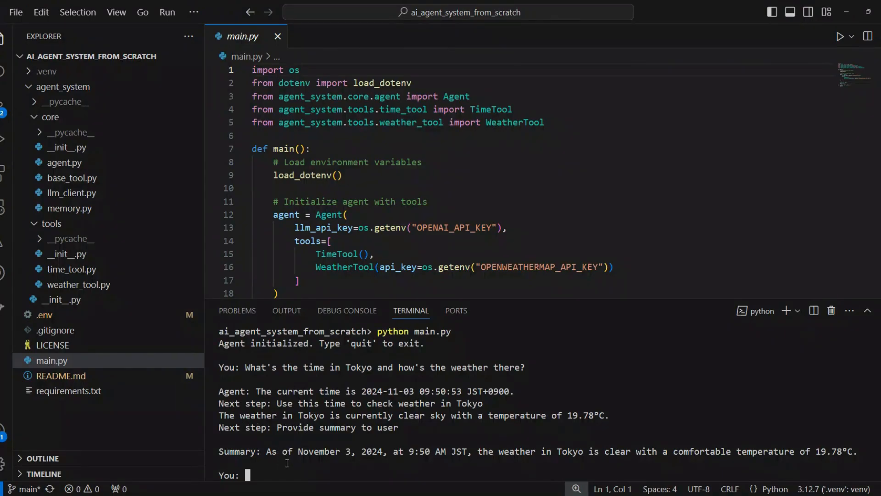
{"action": "mouse_move", "coordinate": [785, 442]}
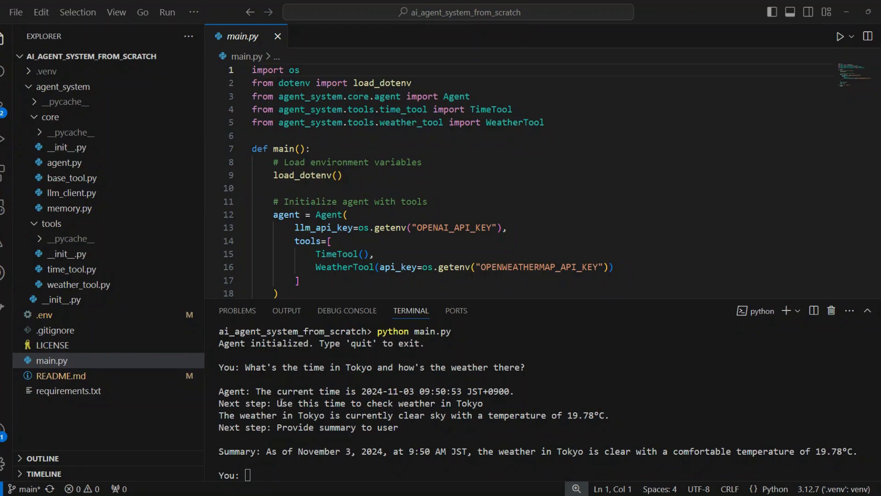
{"action": "double_click", "coordinate": [234, 450]}
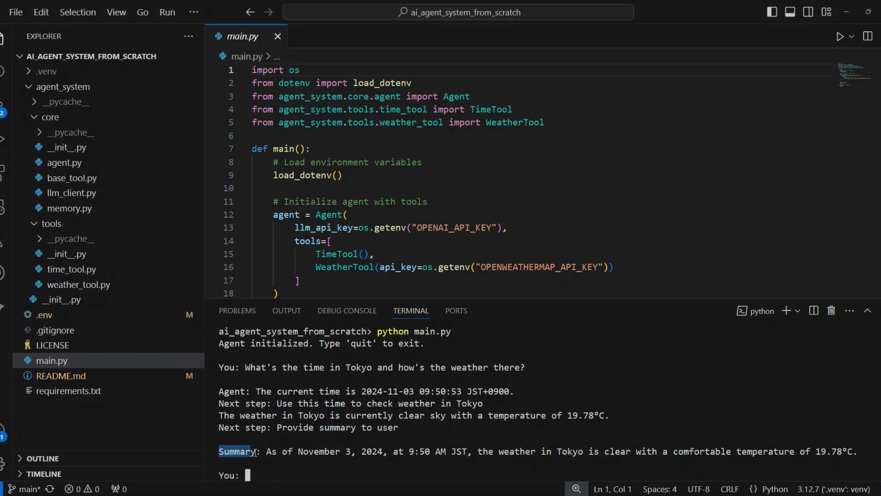